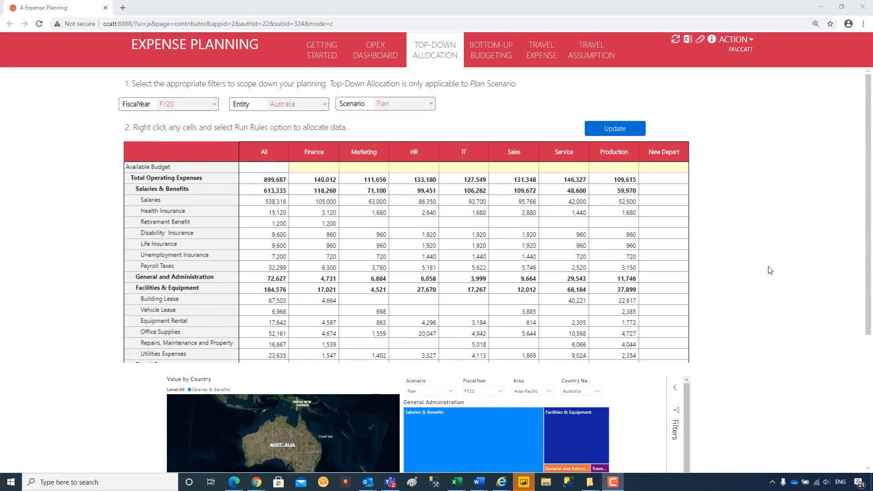
{"action": "mouse_move", "coordinate": [768, 274]}
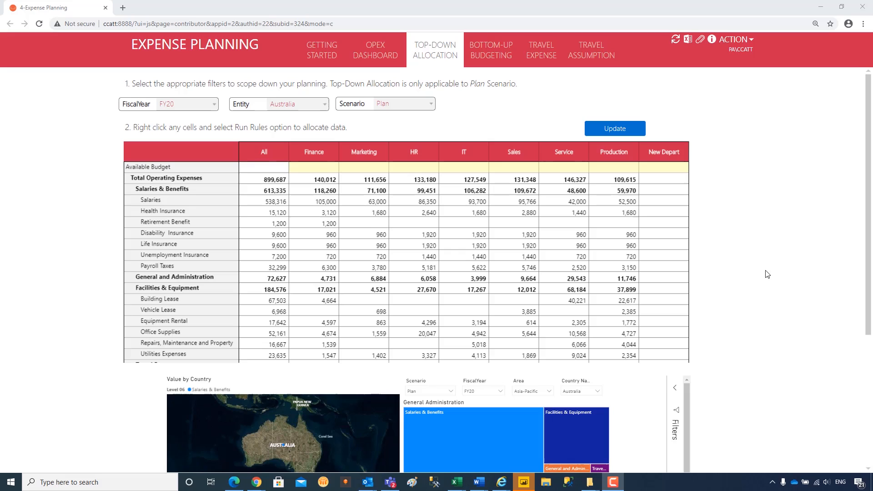
Step: Switch the planning scenario to Forecast for Australia's FY20 operating expenses
{"action": "scroll", "scroll_direction": "down", "scroll_amount": 3}
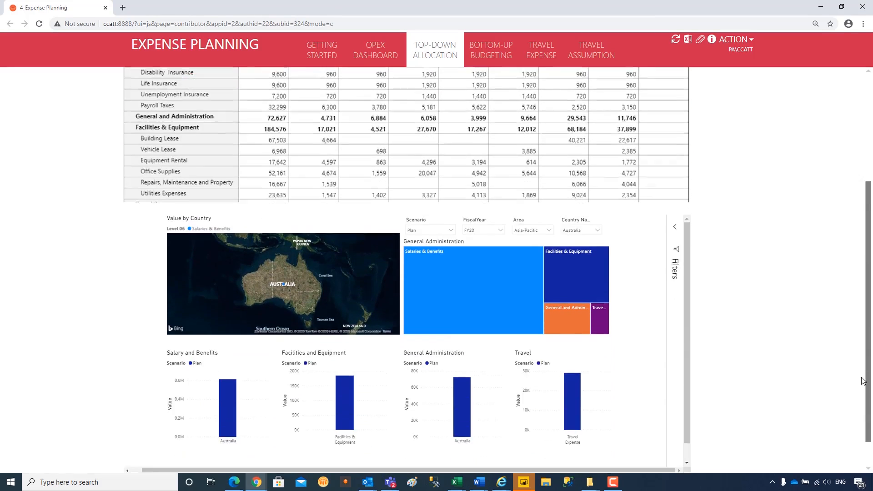
{"action": "scroll", "scroll_direction": "up", "scroll_amount": 3}
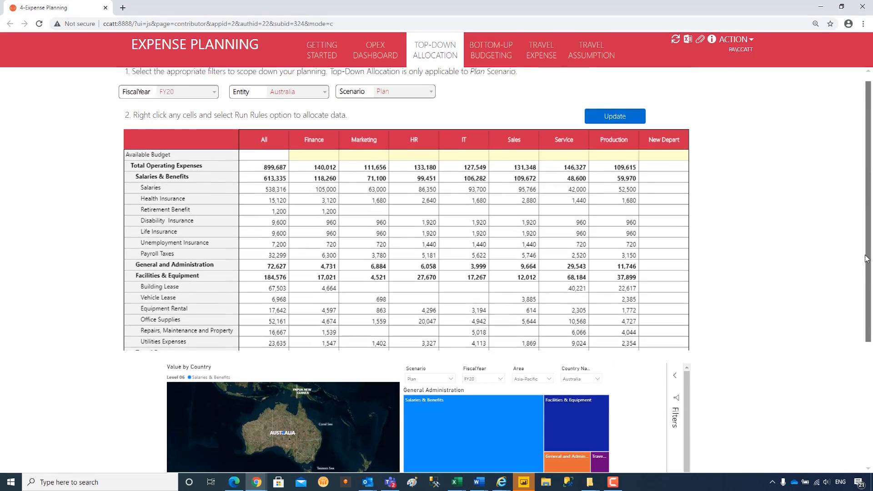
{"action": "scroll", "scroll_direction": "up", "scroll_amount": 3}
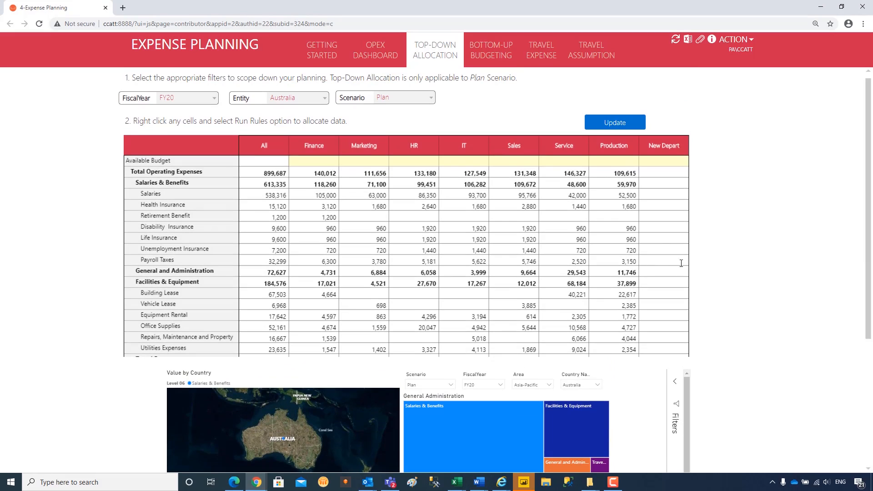
{"action": "mouse_move", "coordinate": [703, 253]}
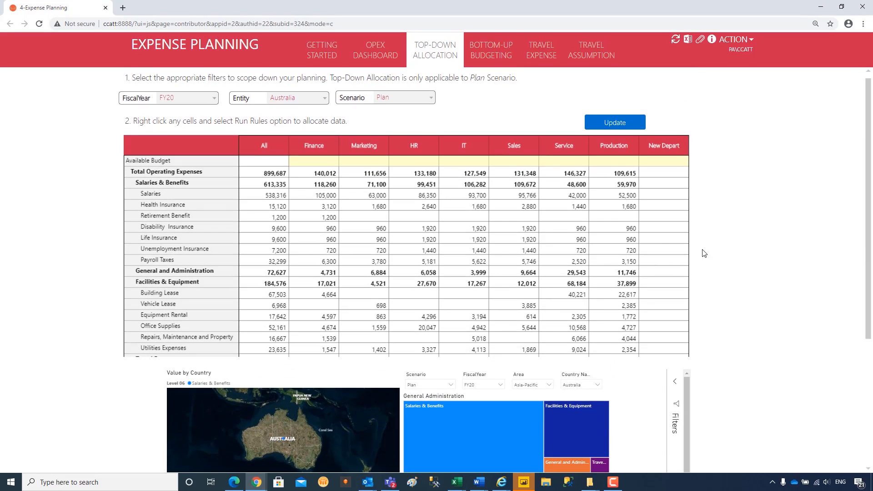
{"action": "scroll", "scroll_direction": "down", "scroll_amount": 3}
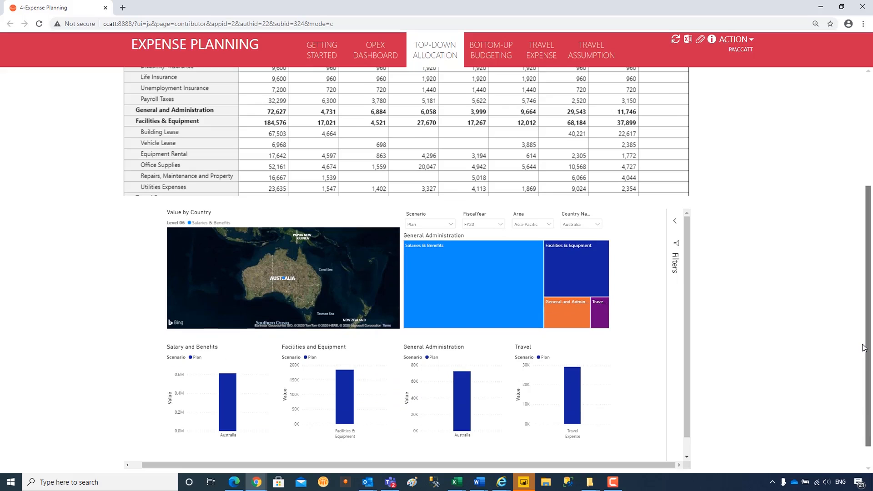
{"action": "scroll", "scroll_direction": "up", "scroll_amount": 3}
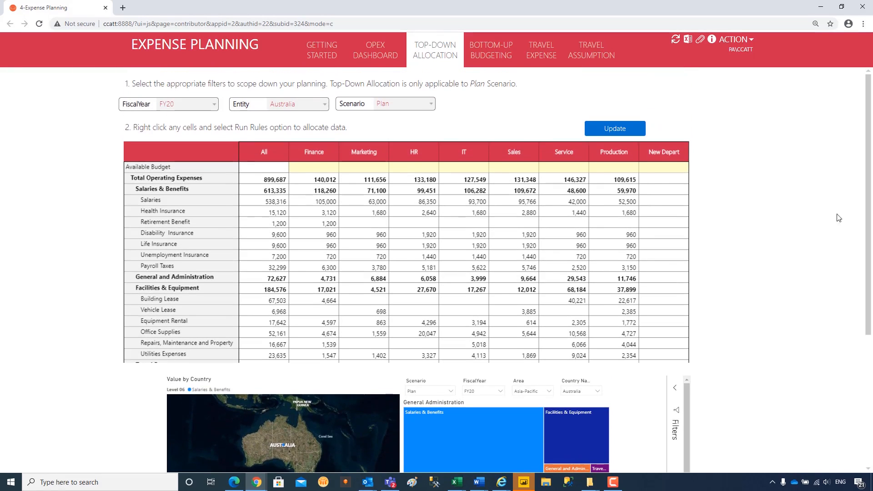
{"action": "left_click", "coordinate": [430, 103]}
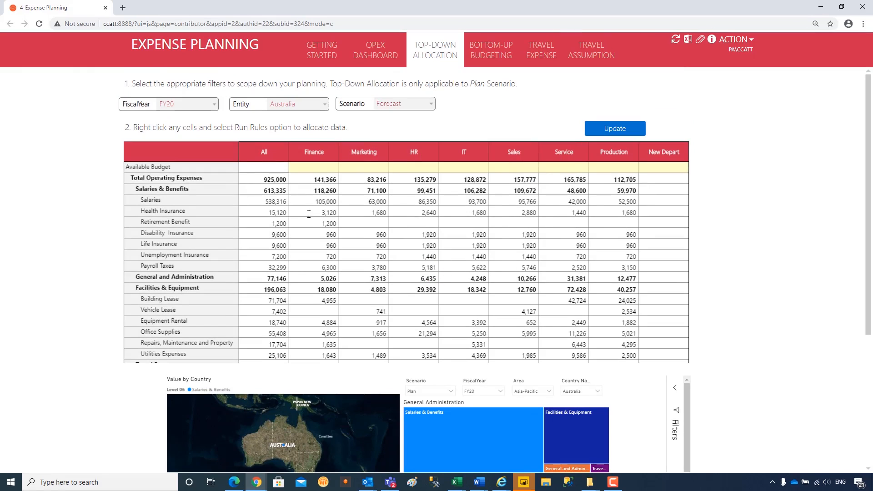
Step: Run a Set Target rule raising All Total Operating Expenses to 950,000 across departments
{"action": "right_click", "coordinate": [264, 179]}
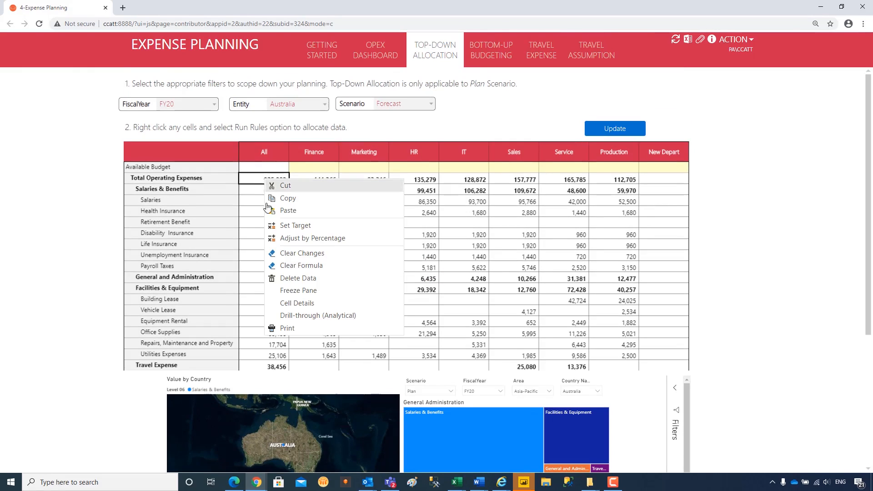
{"action": "left_click", "coordinate": [295, 225]}
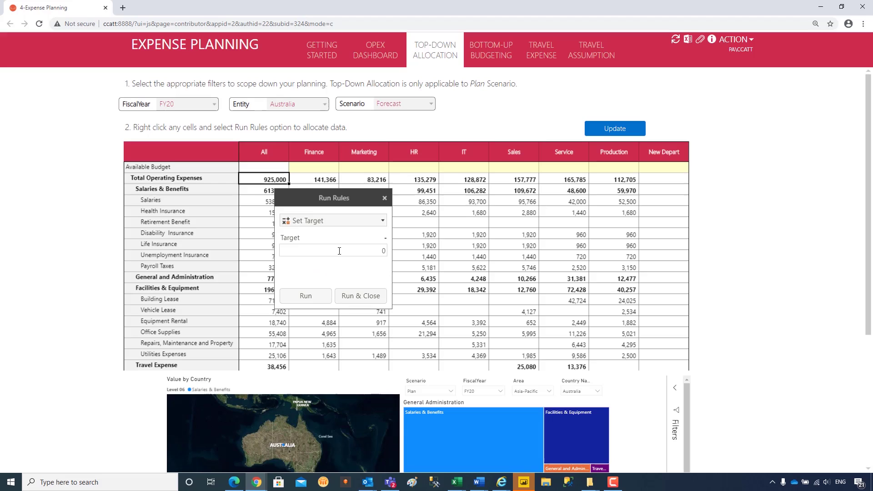
{"action": "left_click", "coordinate": [332, 250]}
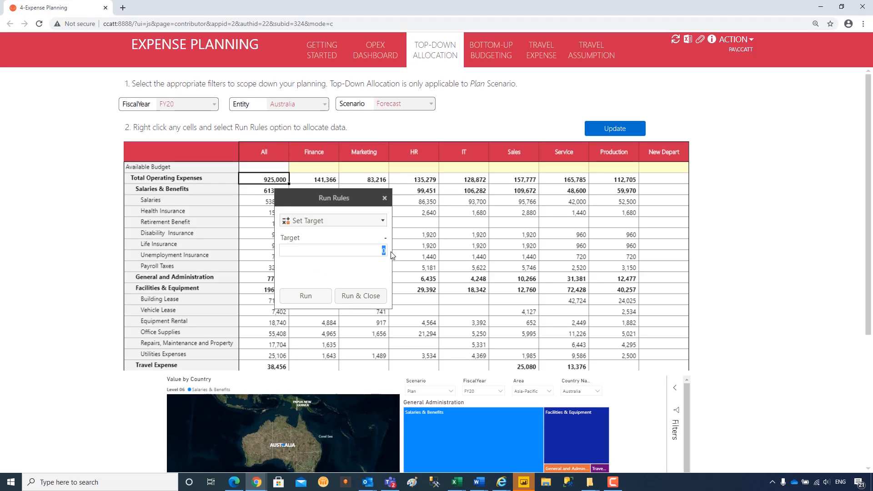
{"action": "type", "text": "950000"}
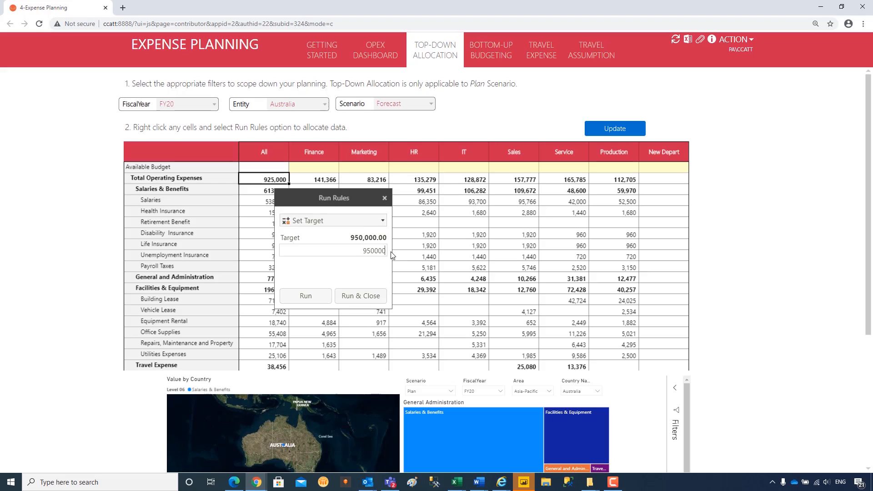
{"action": "mouse_move", "coordinate": [360, 295]}
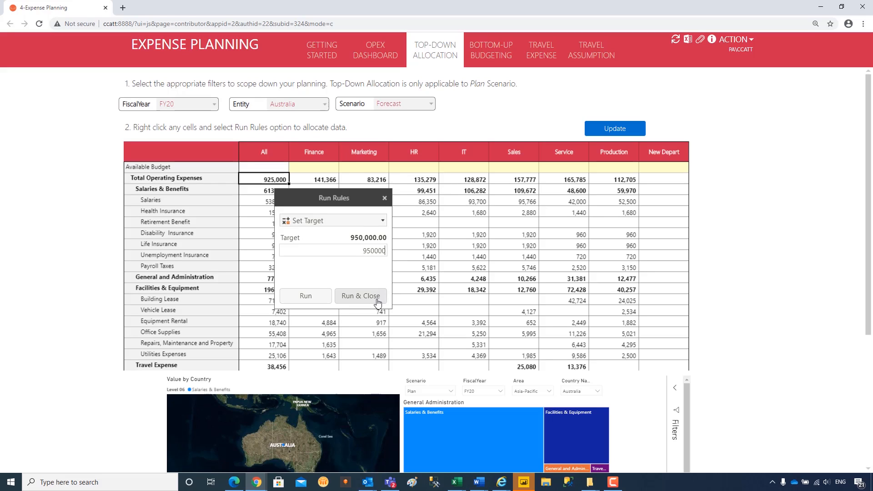
{"action": "left_click", "coordinate": [361, 296]}
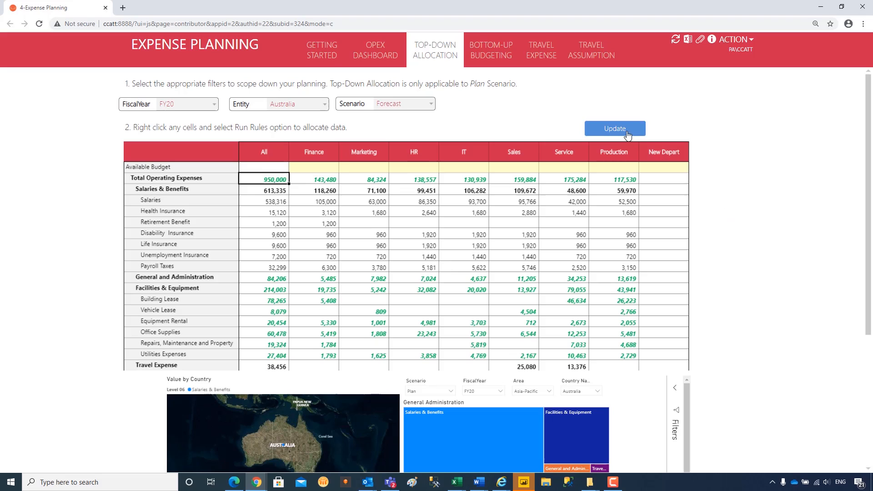
{"action": "scroll", "scroll_direction": "down", "scroll_amount": 3}
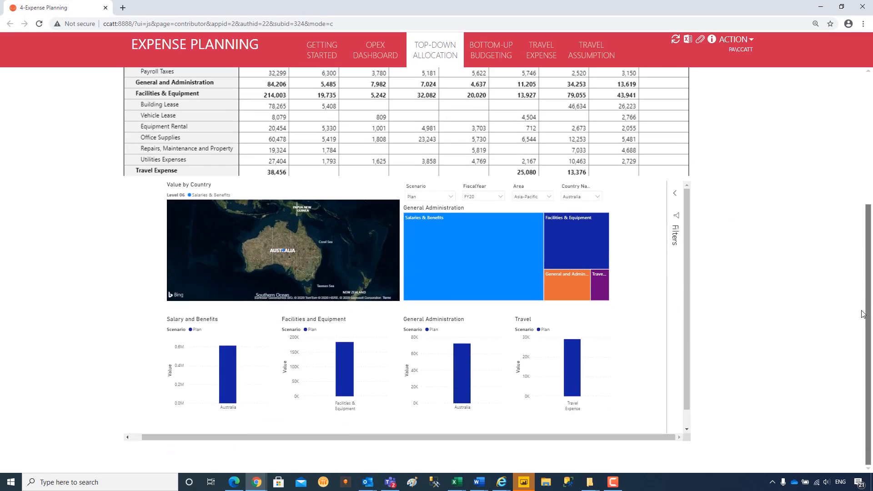
Step: Include Forecast in the chart scenario filter and drill Facilities and Salary charts to department level
{"action": "left_click", "coordinate": [450, 196]}
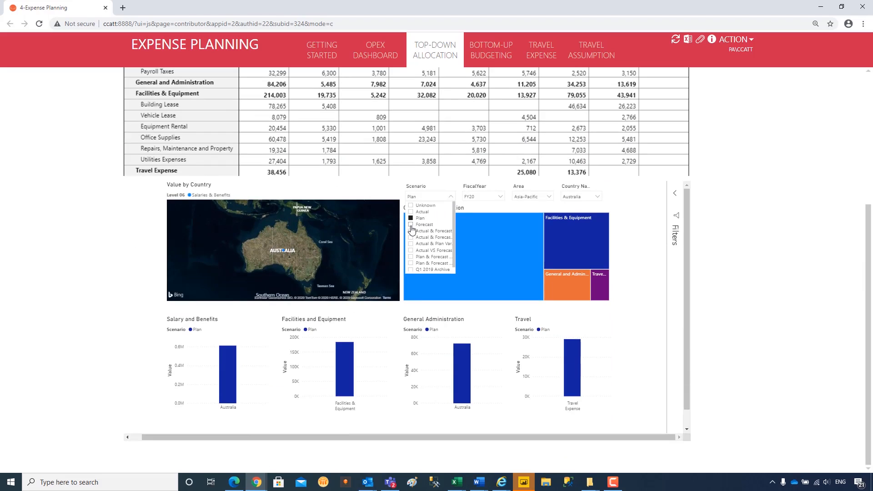
{"action": "left_click", "coordinate": [411, 224]}
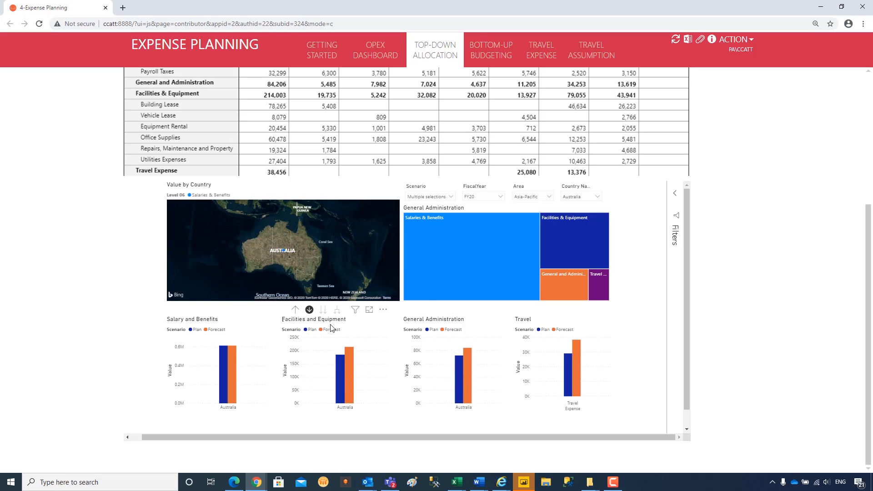
{"action": "left_click", "coordinate": [309, 309]}
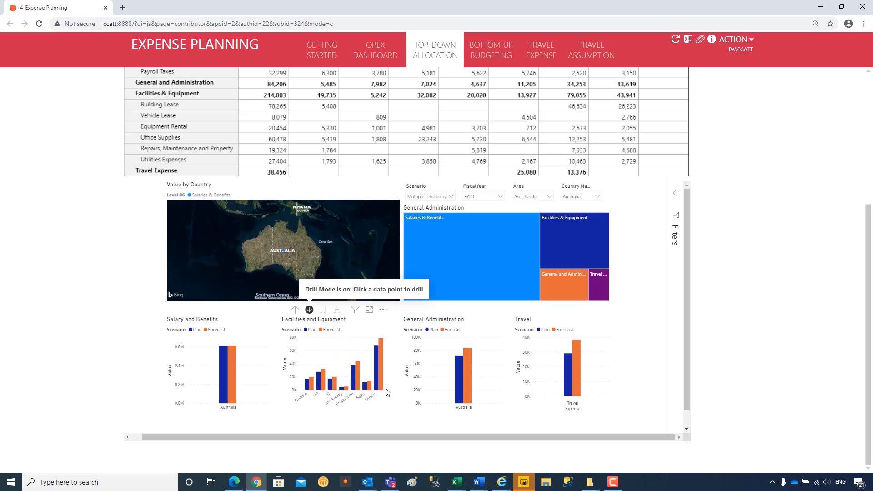
{"action": "mouse_move", "coordinate": [192, 310]}
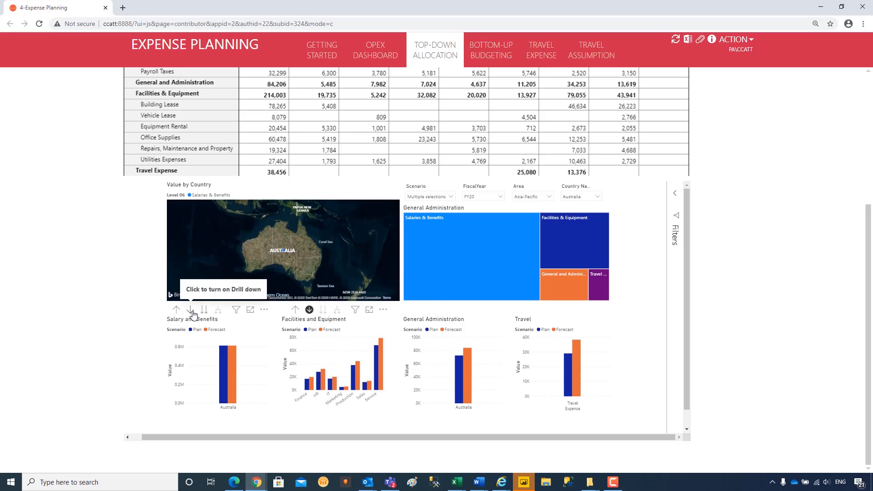
{"action": "left_click", "coordinate": [189, 309]}
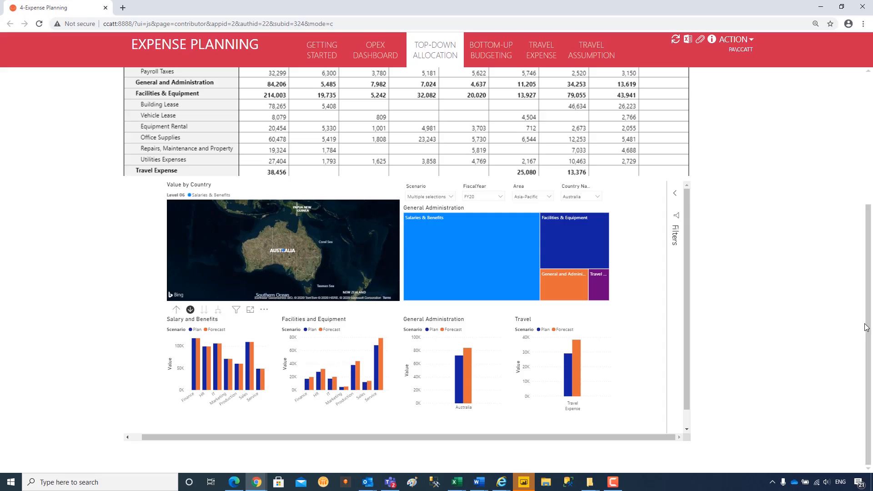
{"action": "scroll", "scroll_direction": "up", "scroll_amount": 3}
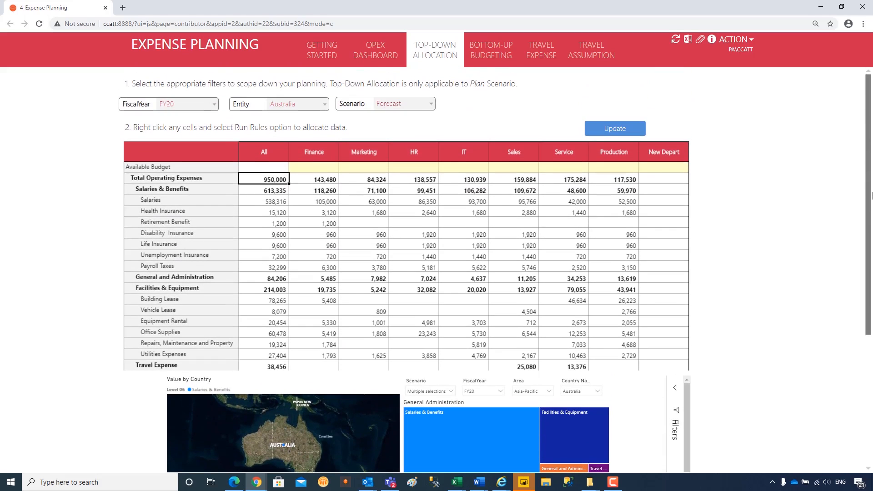
Step: Switch Entity to Argentina and run Set Target of 2,100,500 on total operating expenses
{"action": "left_click", "coordinate": [323, 104]}
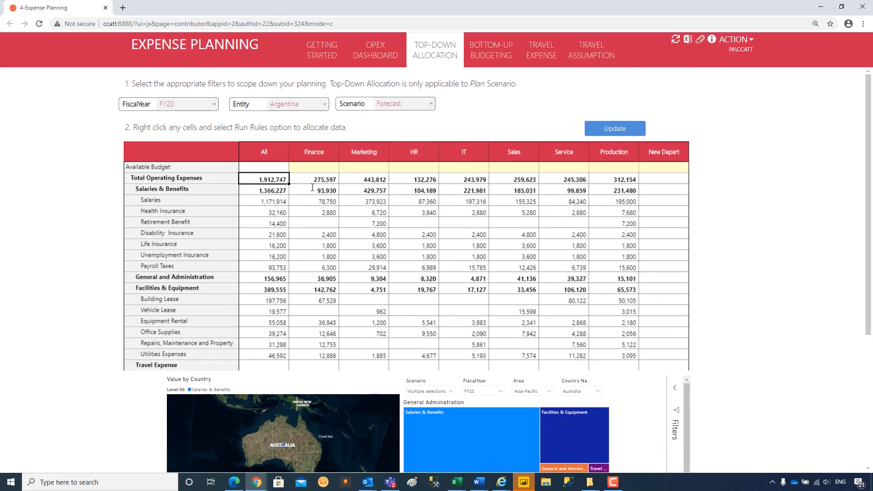
{"action": "left_click", "coordinate": [430, 103]}
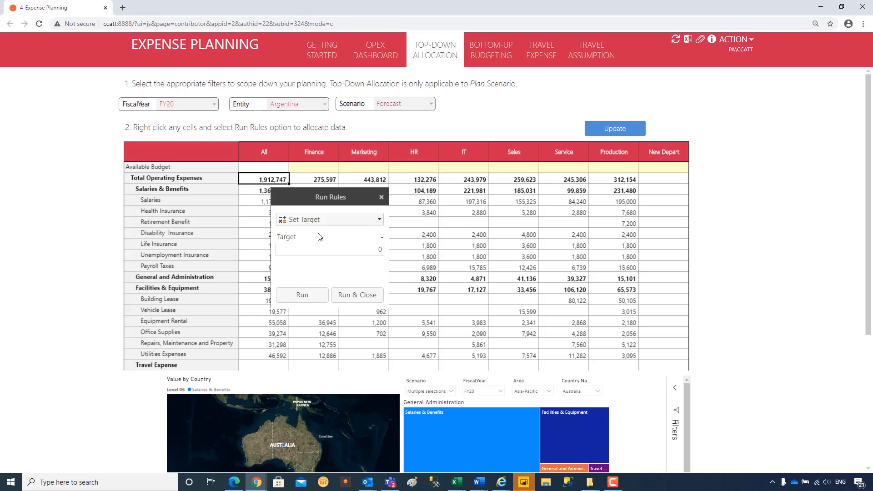
{"action": "left_click", "coordinate": [328, 249]}
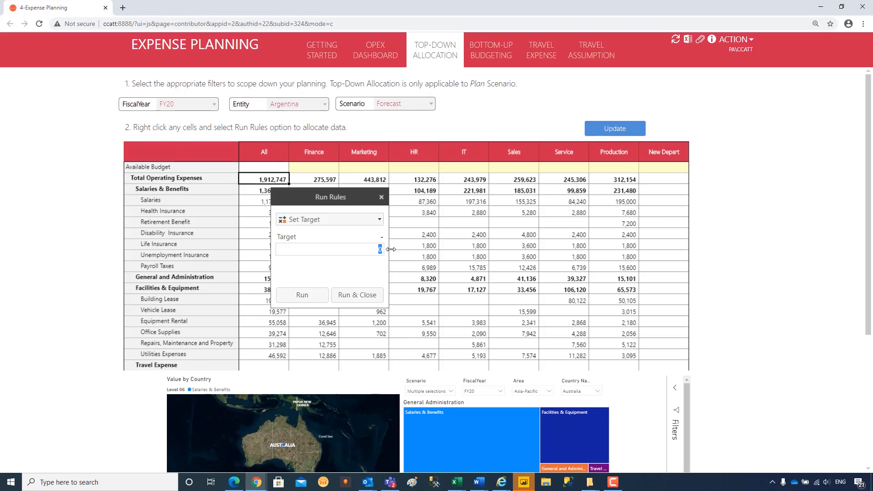
{"action": "type", "text": "2100500"}
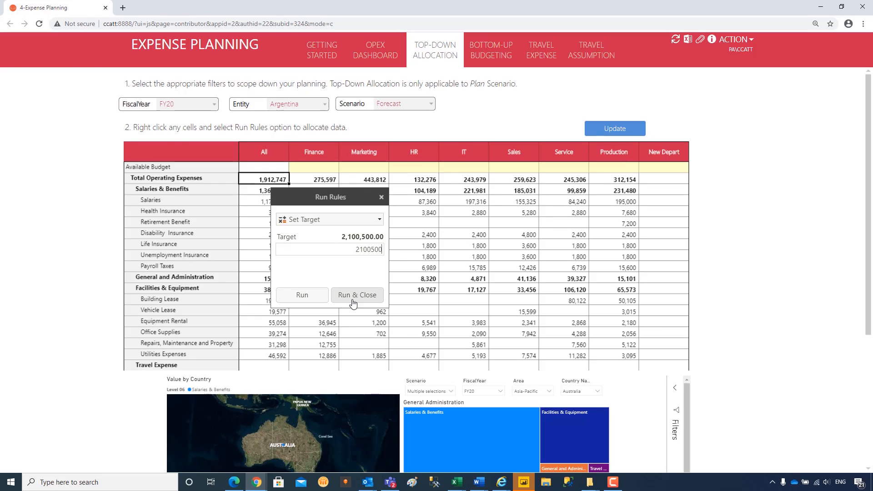
{"action": "left_click", "coordinate": [356, 294]}
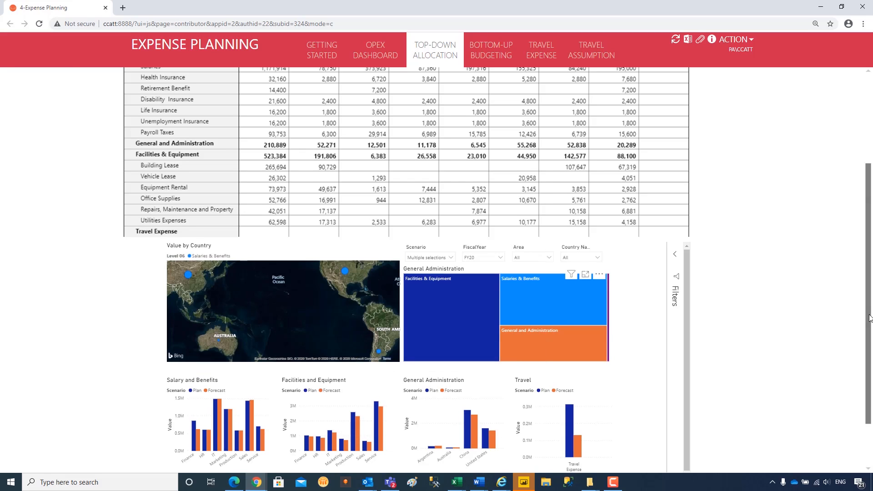
Step: Filter the Power BI report's Country Name slicer to China
{"action": "scroll", "scroll_direction": "down", "scroll_amount": 3}
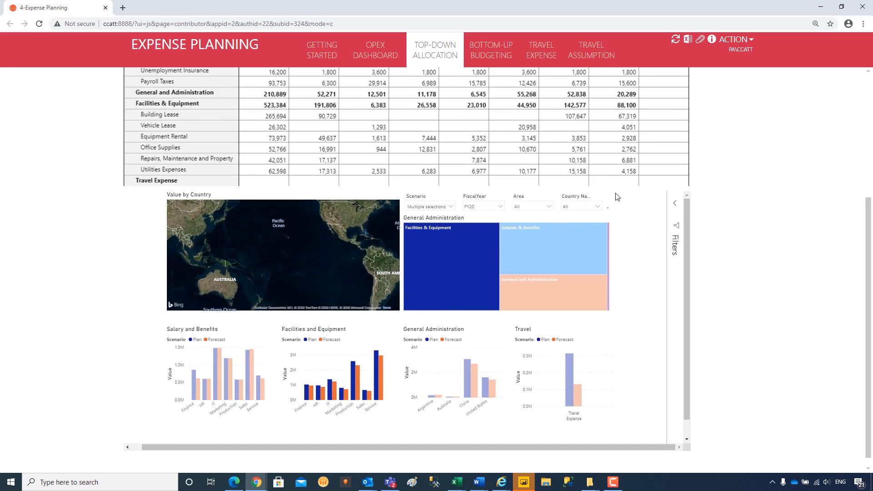
{"action": "left_click", "coordinate": [581, 206]}
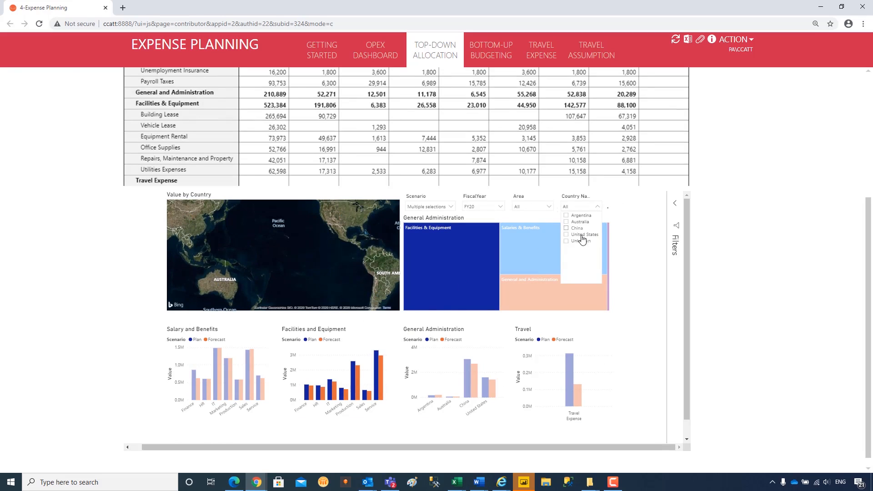
{"action": "left_click", "coordinate": [566, 228]}
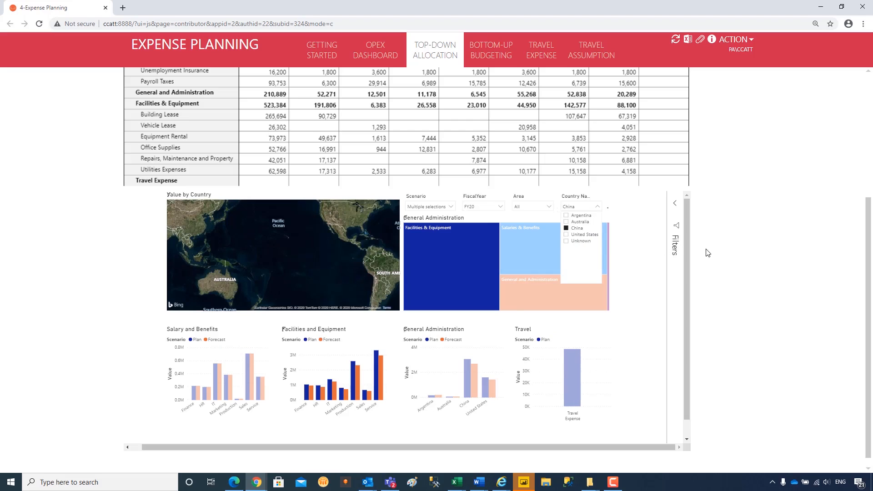
{"action": "scroll", "scroll_direction": "up", "scroll_amount": 3}
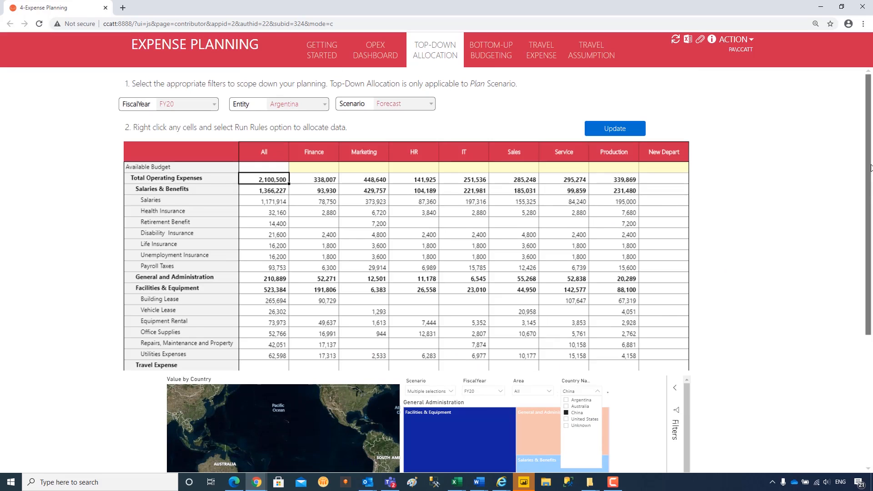
{"action": "mouse_move", "coordinate": [738, 293]}
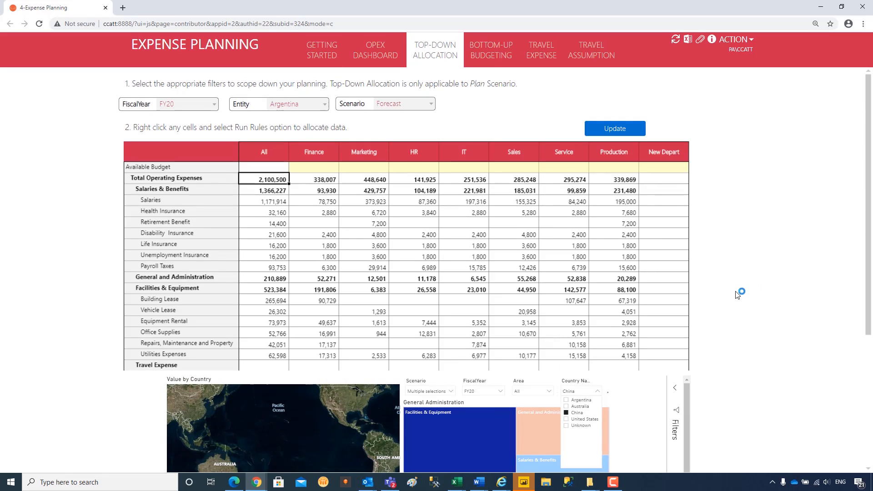
{"action": "mouse_move", "coordinate": [852, 288]}
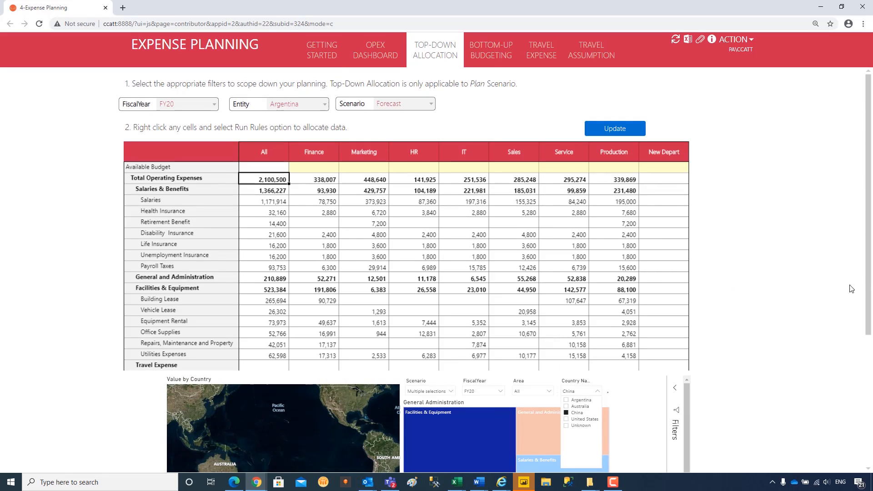